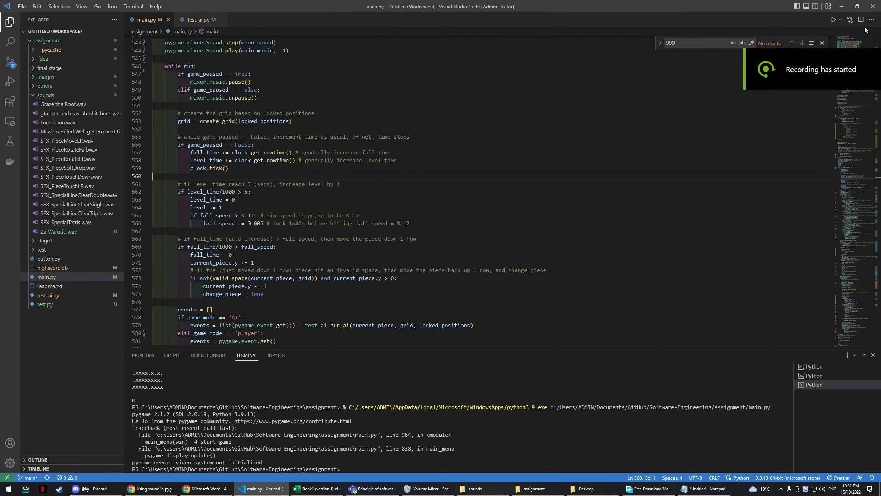
pyautogui.moveTo(848, 56)
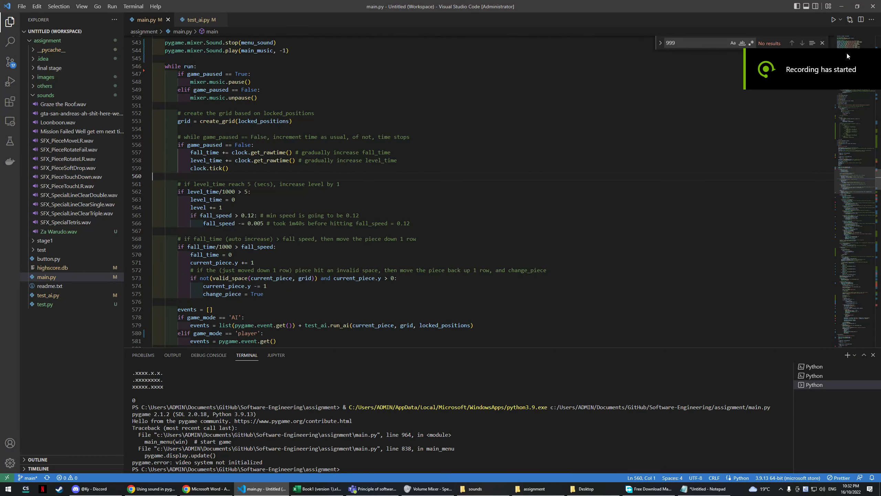
pyautogui.moveTo(537, 190)
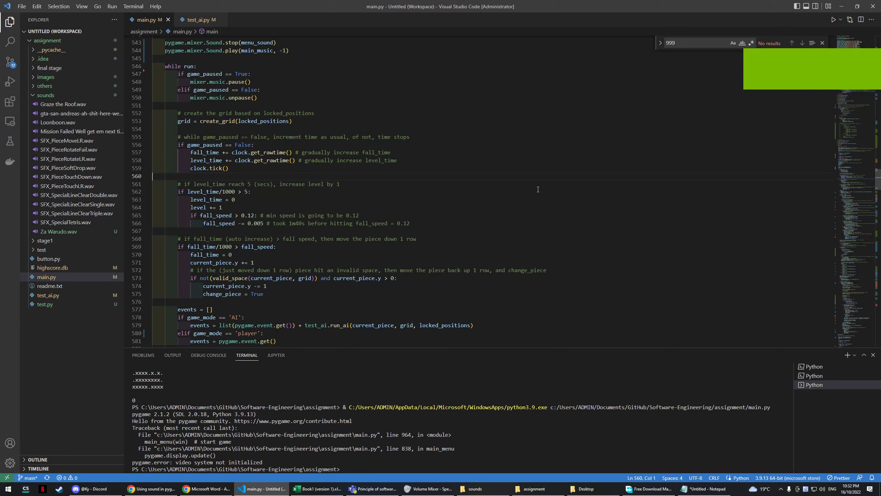
# Start a player game and play until losing at score 100, level 7.
pyautogui.click(835, 20)
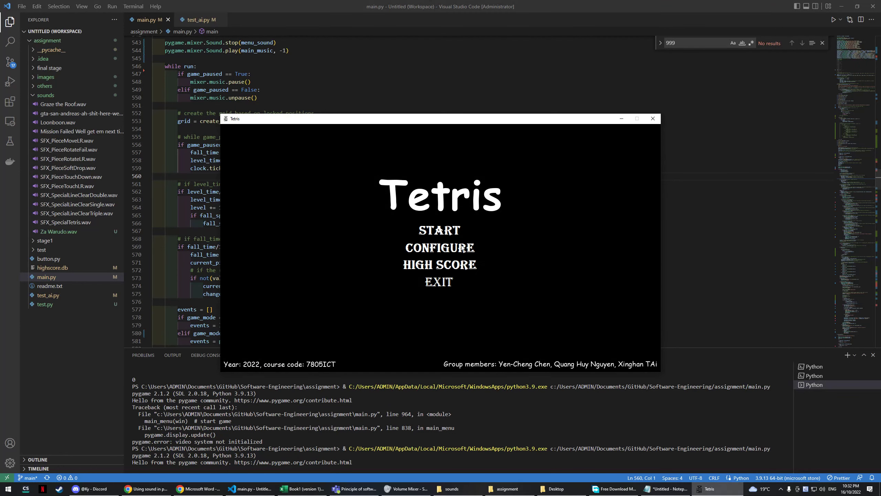
pyautogui.click(439, 230)
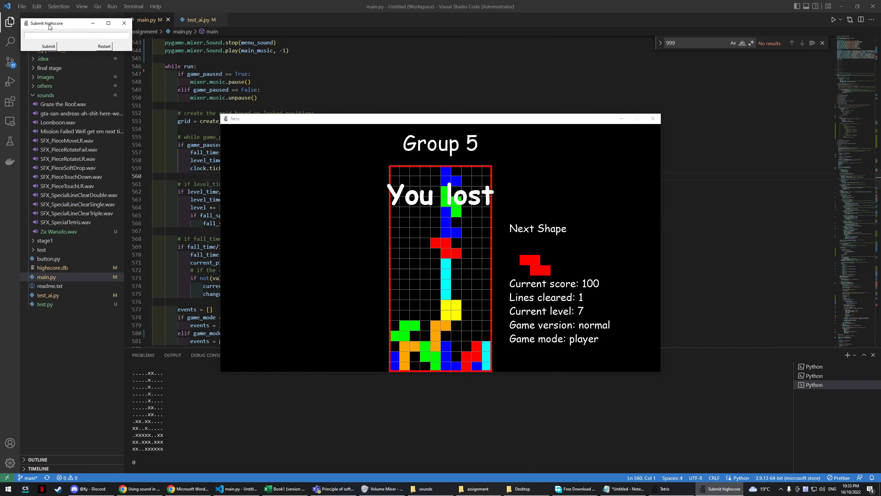
# Move the Submit highscore window, enter the name test789, and submit the score.
pyautogui.moveTo(65, 23); pyautogui.dragTo(410, 238)
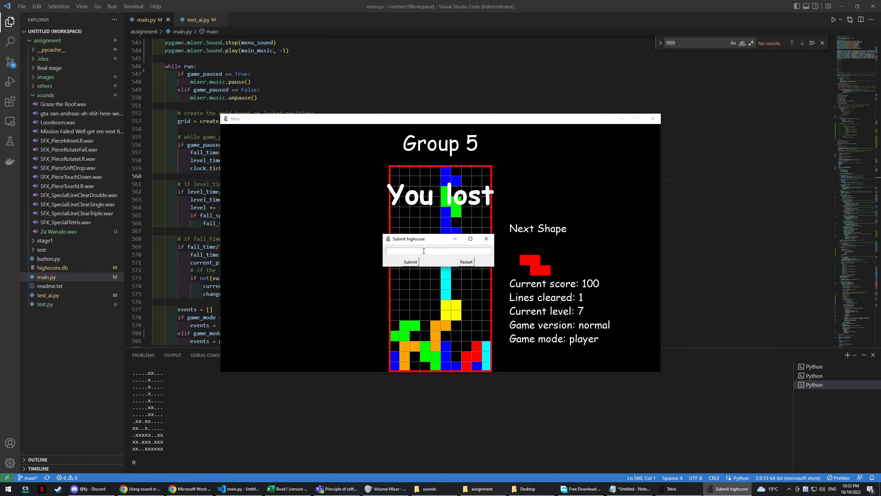
pyautogui.write('test')
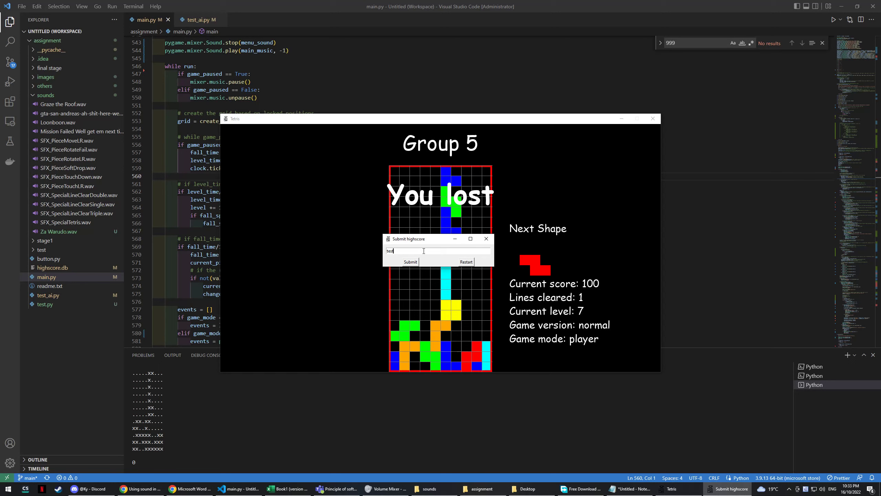
pyautogui.write('789')
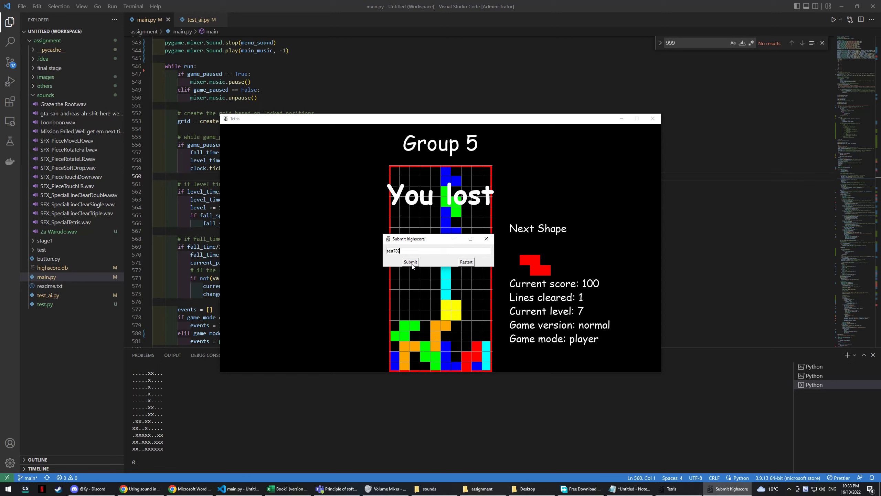
pyautogui.click(409, 261)
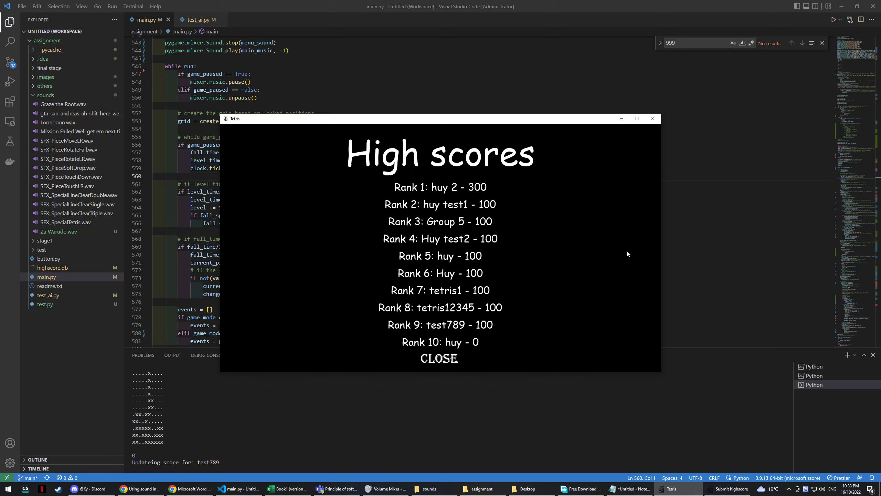
pyautogui.moveTo(495, 324)
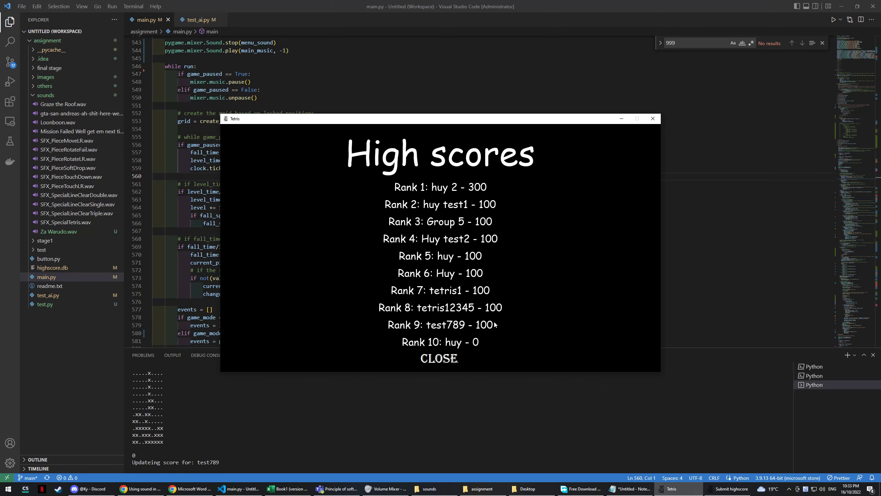
pyautogui.moveTo(425, 329)
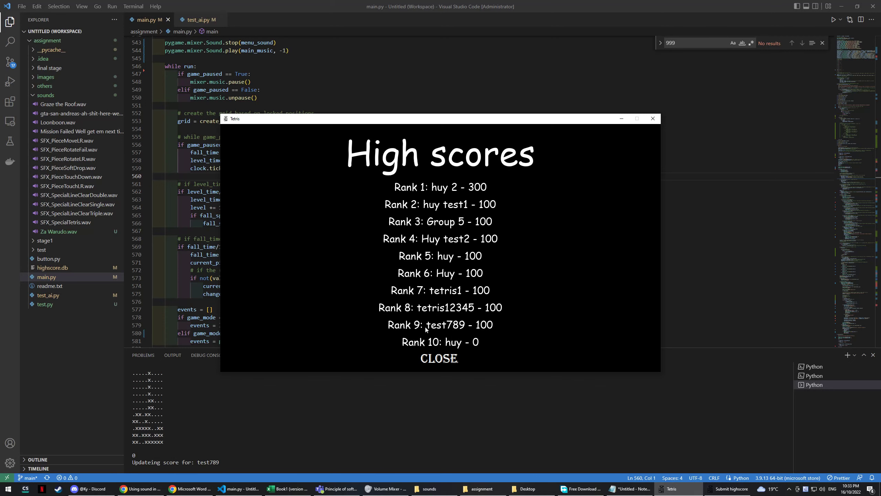
# Close the high-score table, then start and confirm finishing two rounds at score 0.
pyautogui.click(439, 358)
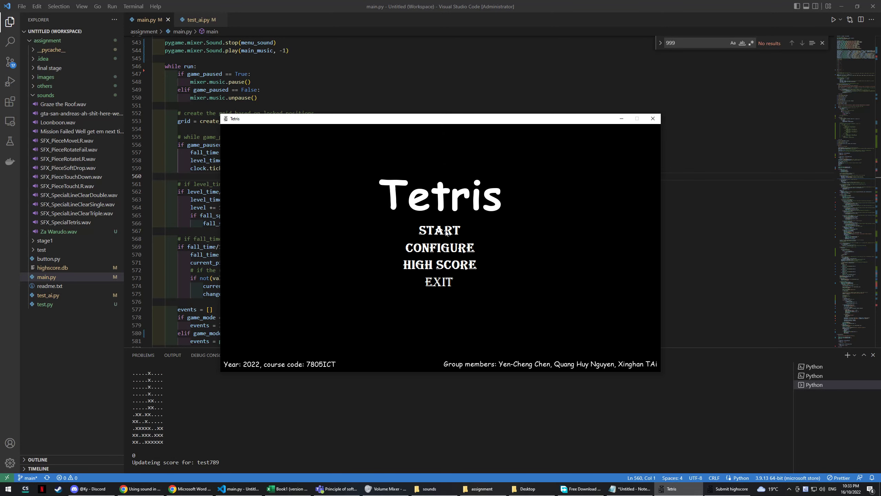
pyautogui.click(439, 231)
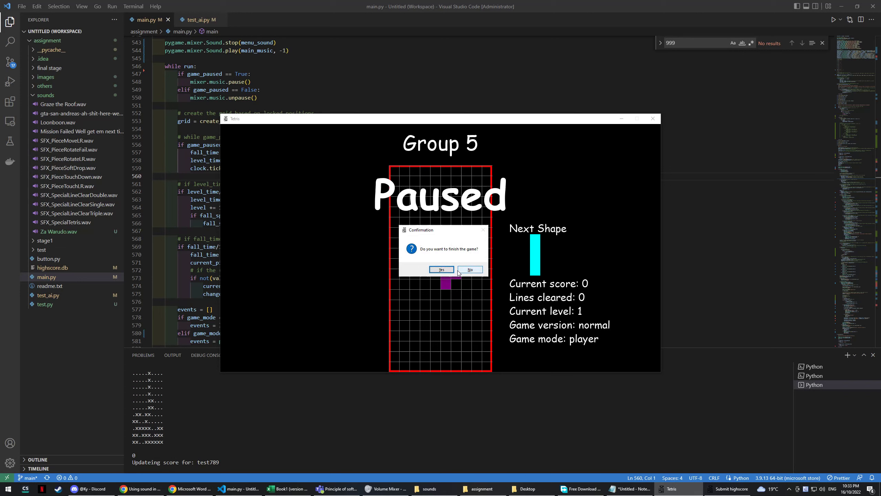
pyautogui.click(441, 270)
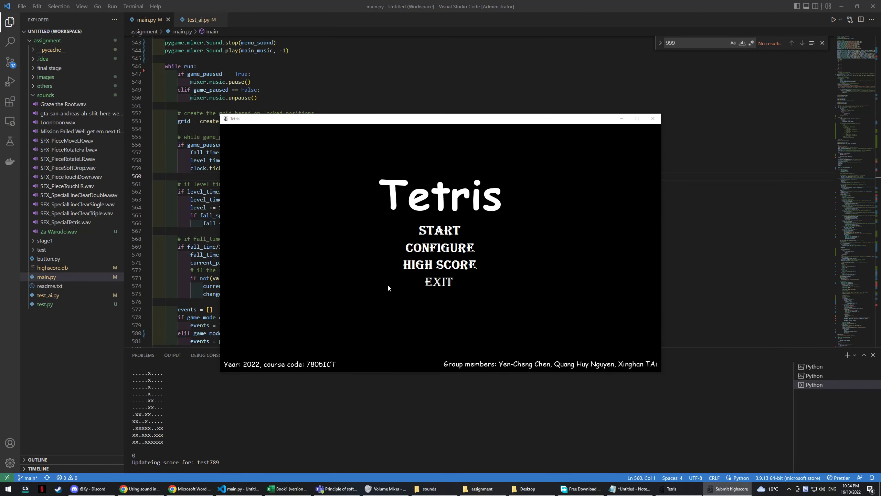
pyautogui.click(439, 230)
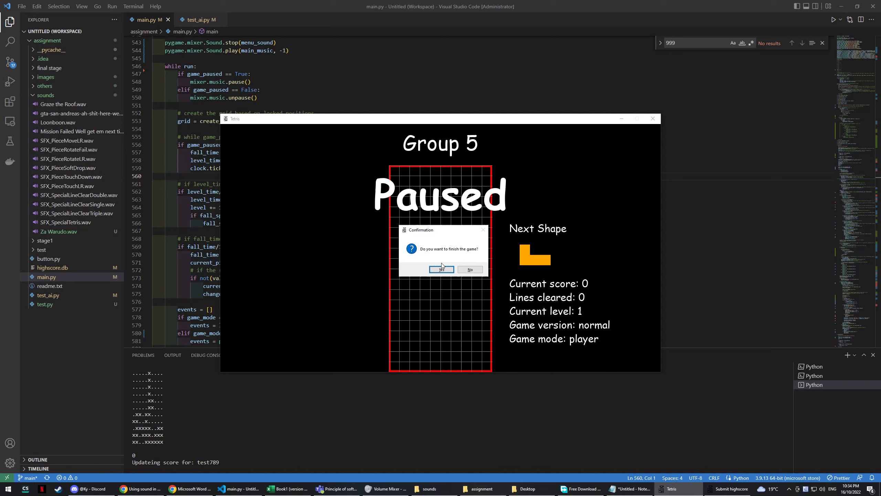
pyautogui.click(441, 269)
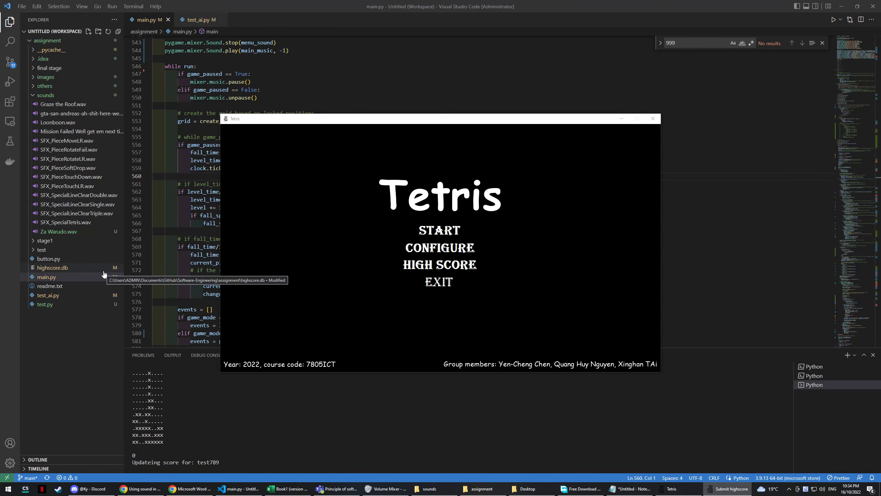
pyautogui.moveTo(349, 256)
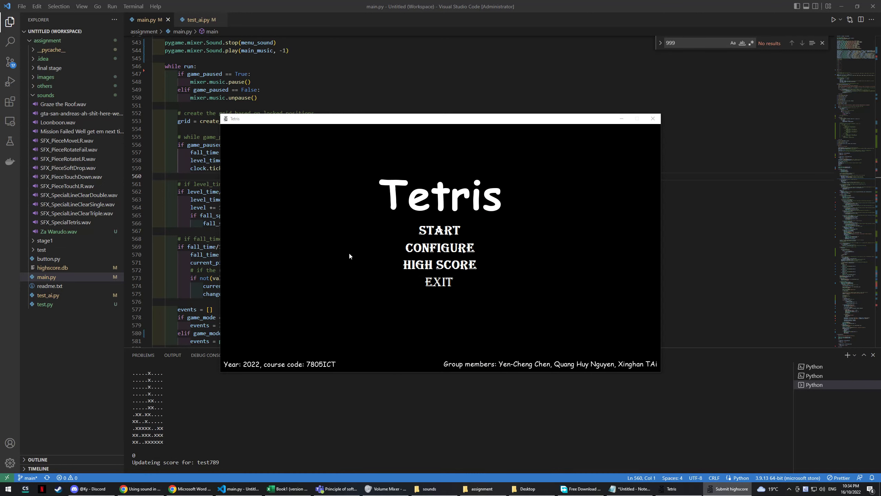
pyautogui.moveTo(379, 256)
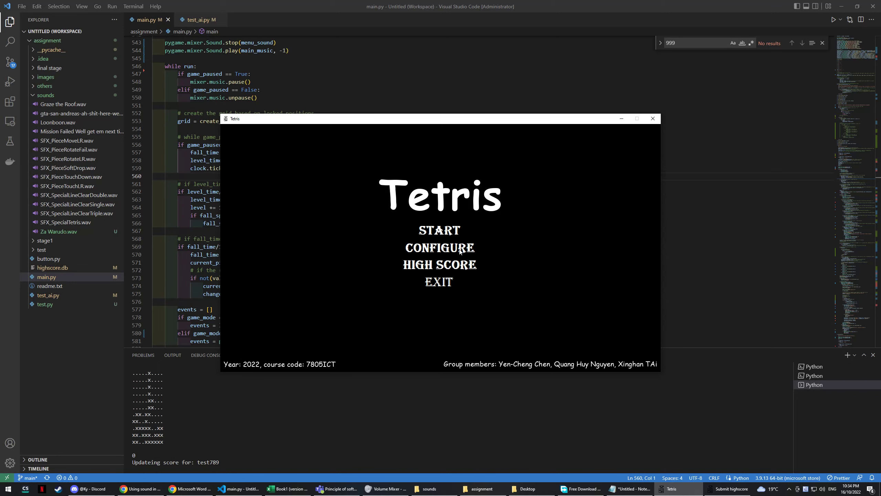
# Set Game version to extended in the configuration screen and close it.
pyautogui.click(440, 247)
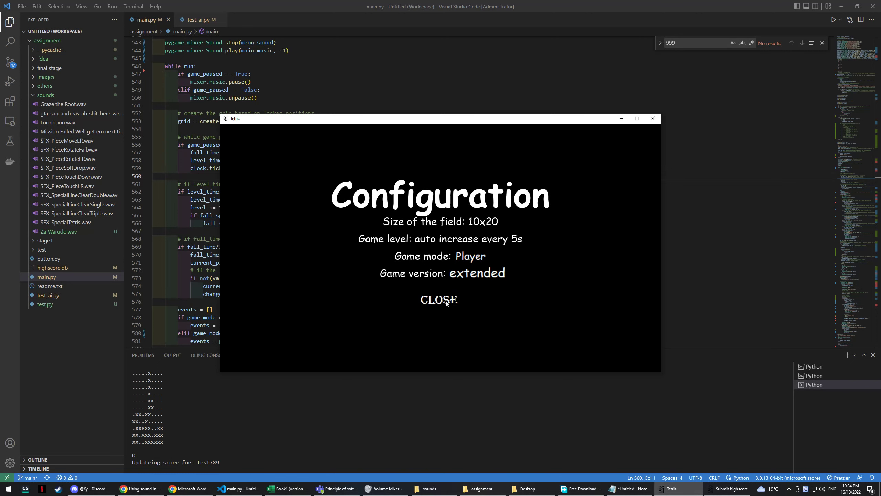
pyautogui.click(439, 299)
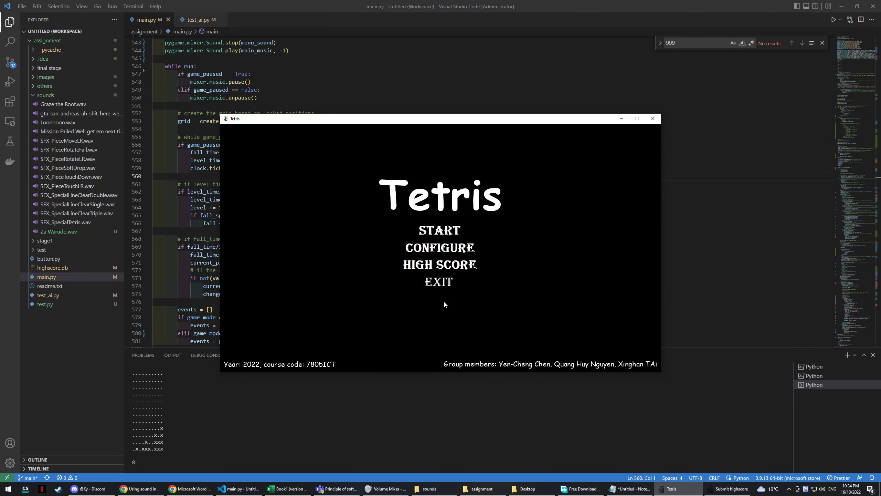
# Play a game, then set Game mode to AI in the configuration and close it.
pyautogui.click(439, 230)
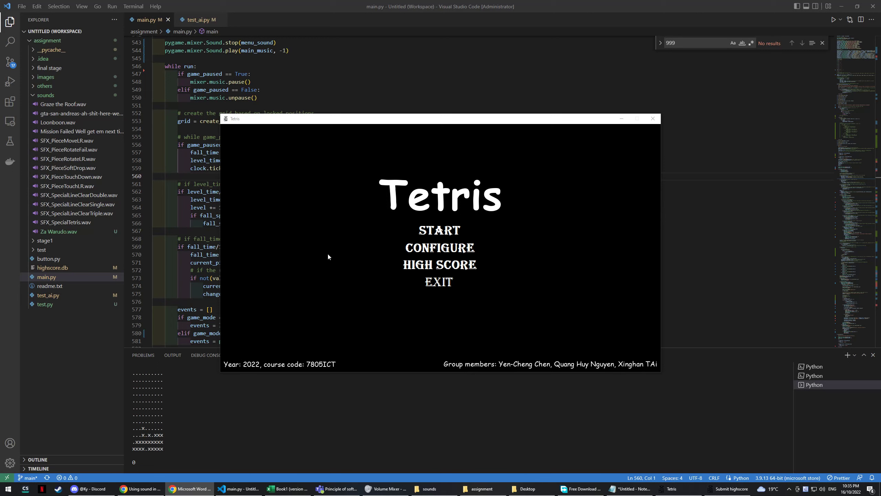
pyautogui.click(439, 247)
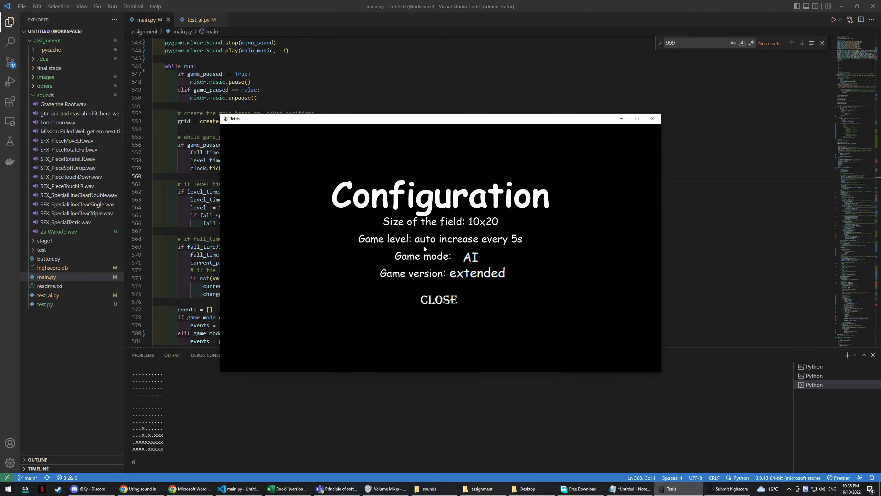
pyautogui.moveTo(432, 238)
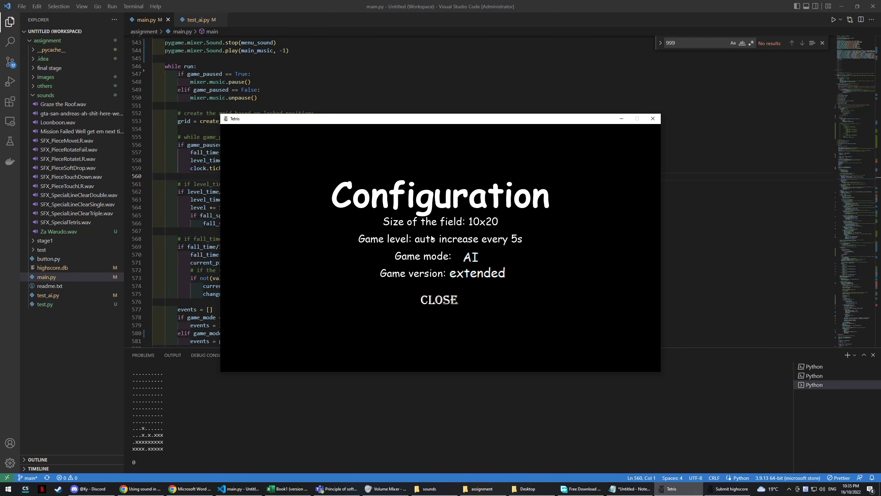
pyautogui.moveTo(504, 278)
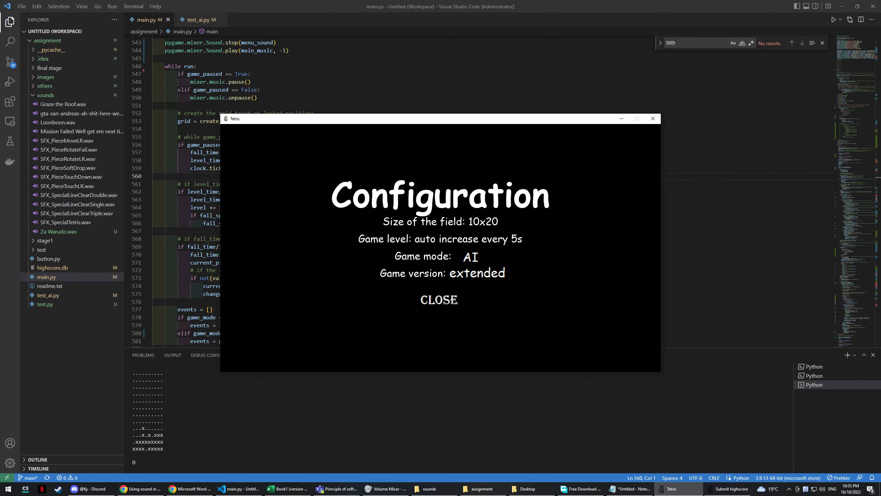
pyautogui.click(439, 300)
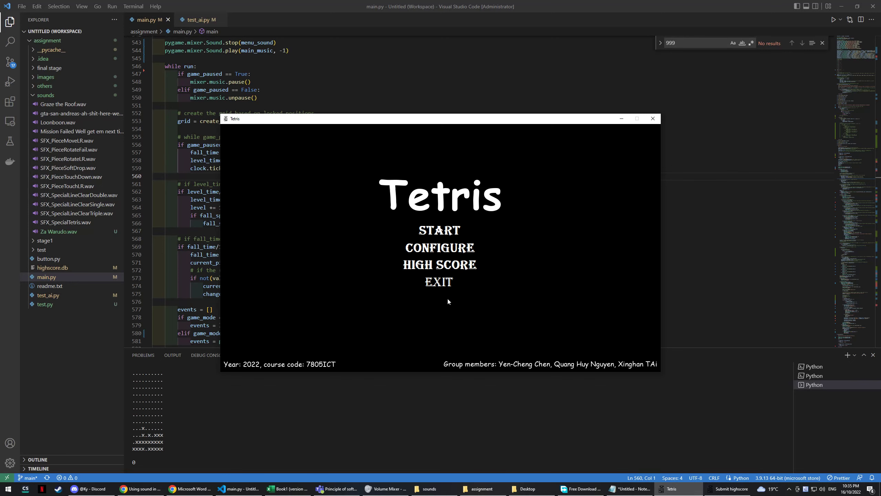